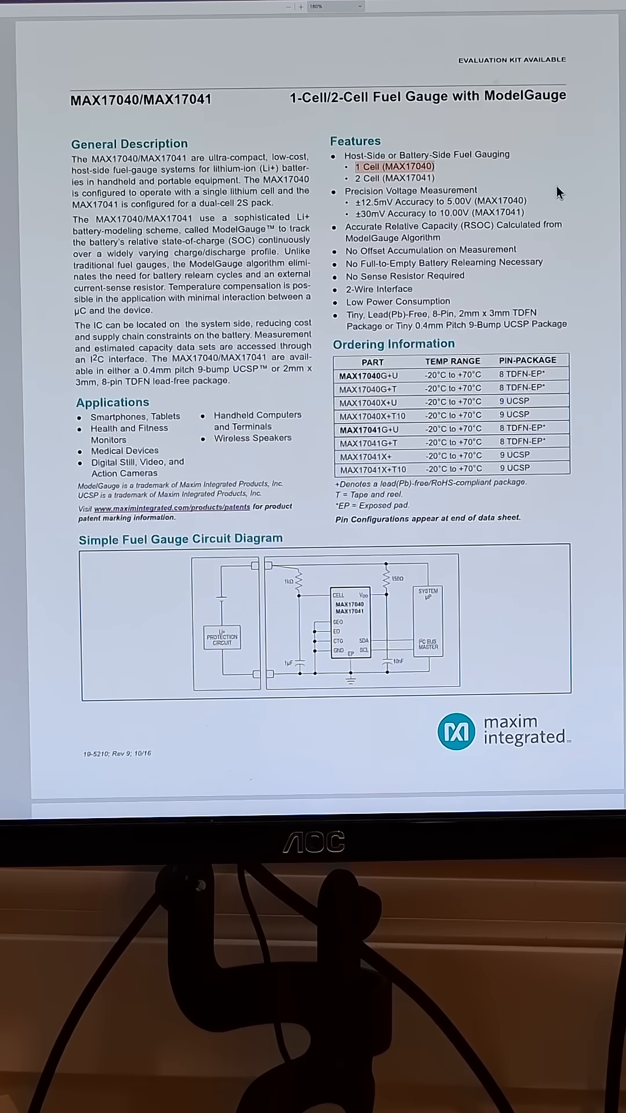
Scroll through the MAX17040 datasheet into the MAX17263 datasheet's list of tables and graphs.
scroll(down, 3)
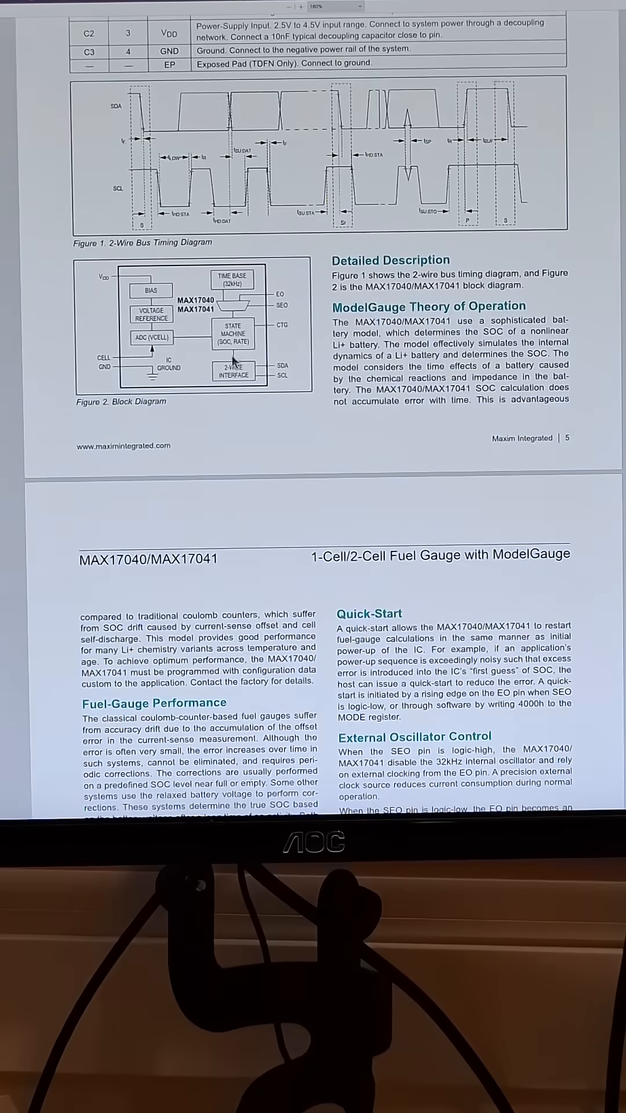
scroll(down, 3)
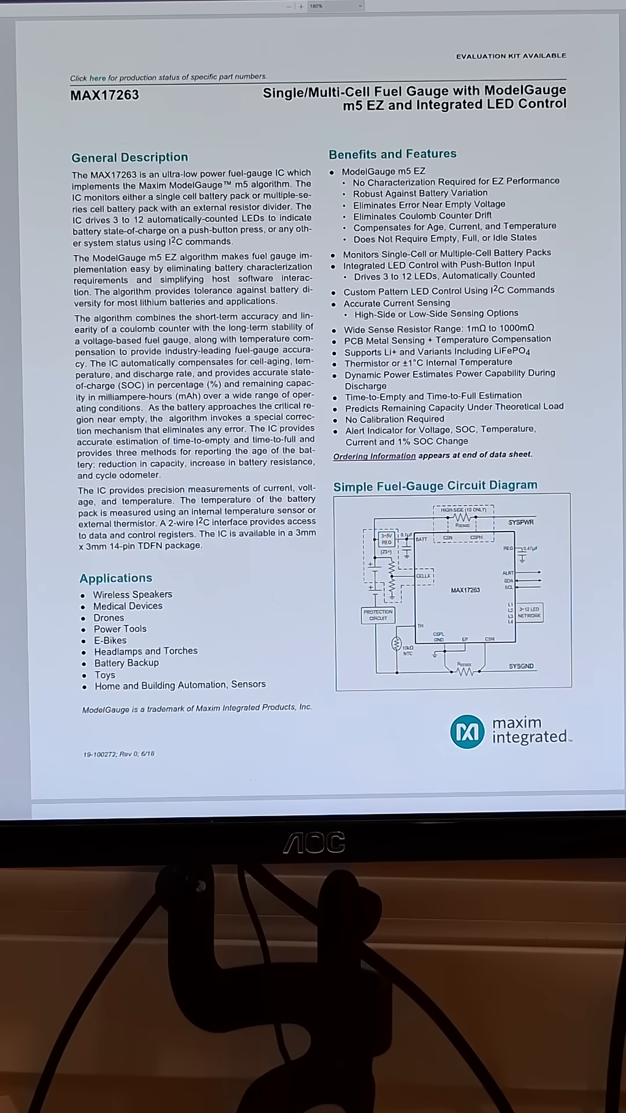
scroll(down, 3)
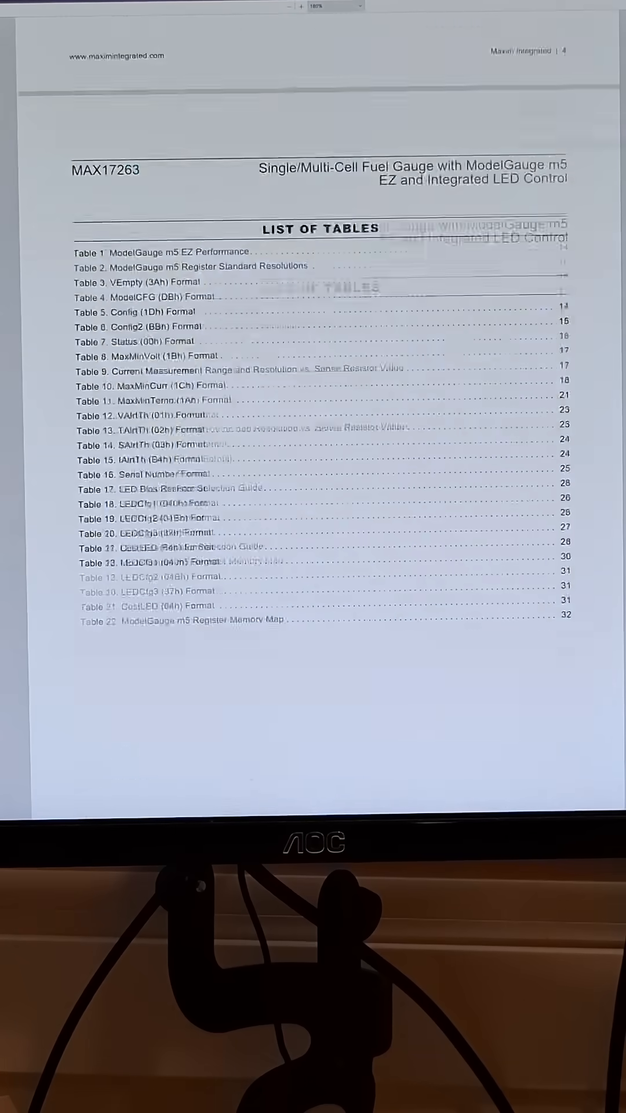
scroll(down, 3)
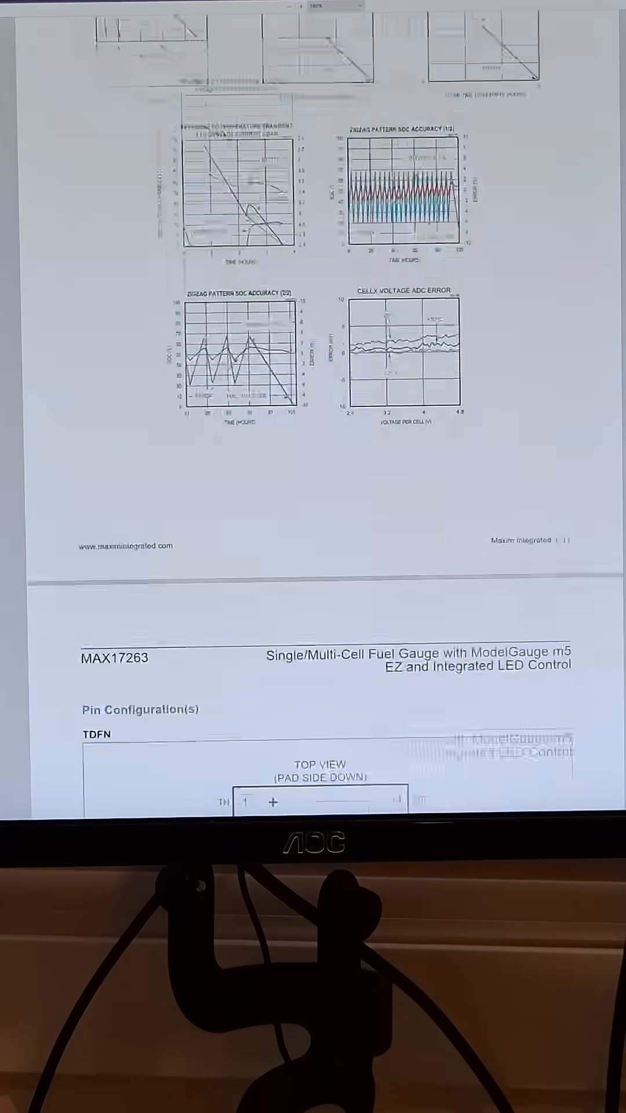
scroll(down, 3)
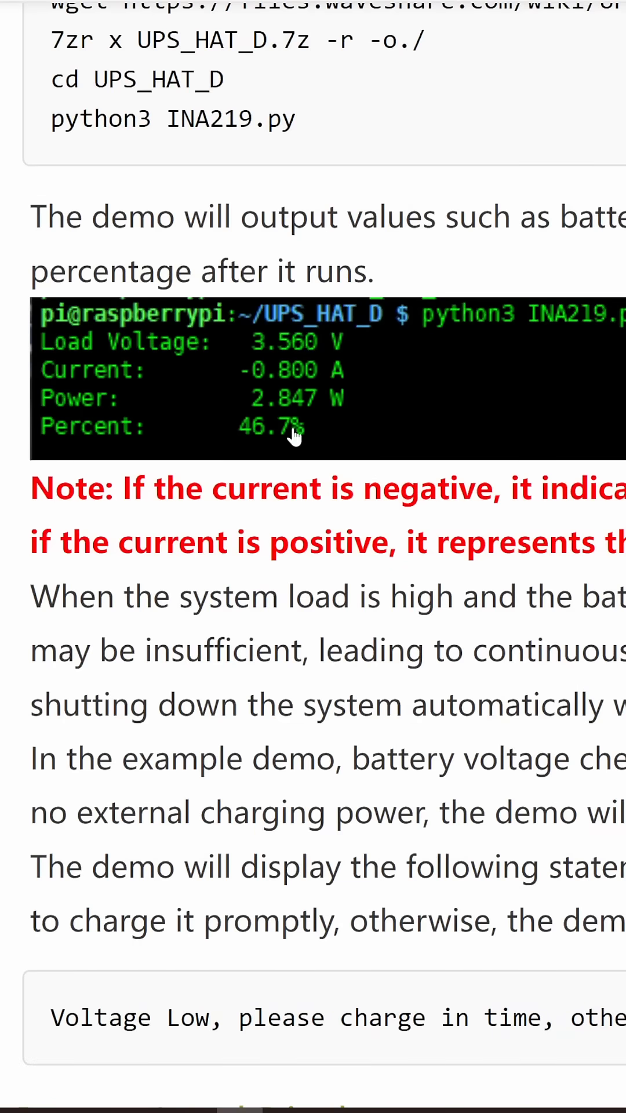
mouse_move(295, 437)
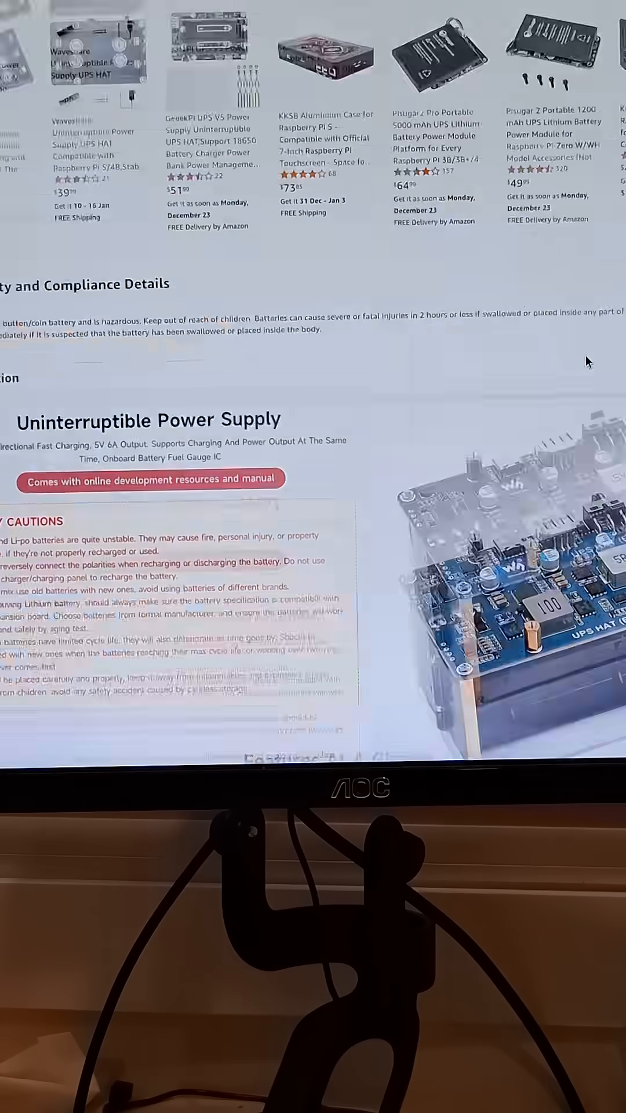
Scroll the UPS HAT (E) listing to Real Time Monitoring and the 88 × 56 mm outline dimensions.
scroll(down, 3)
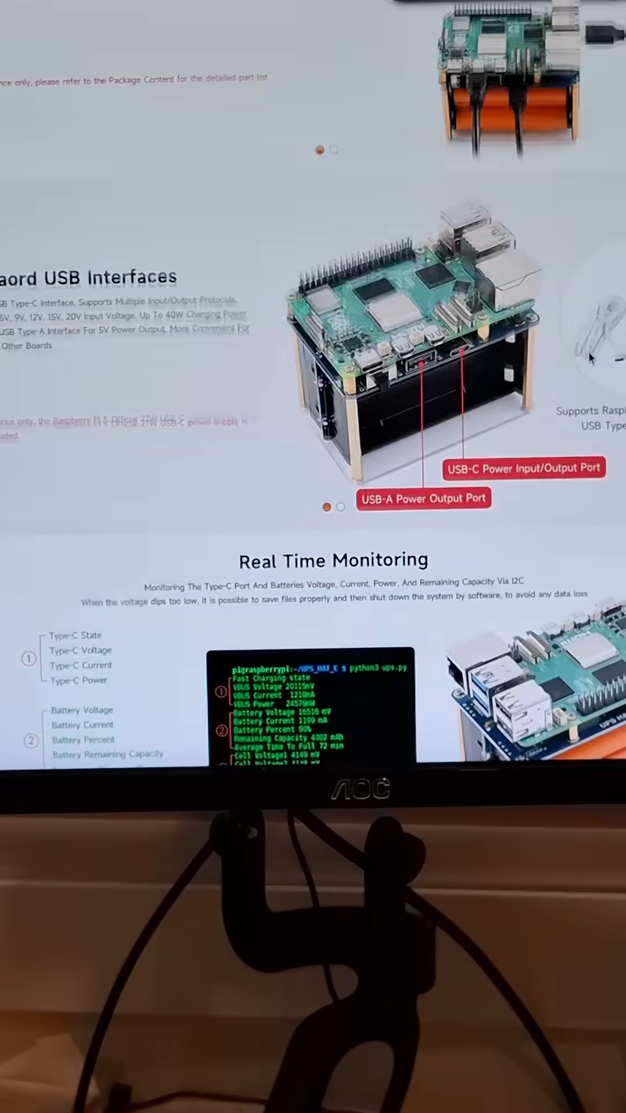
scroll(down, 3)
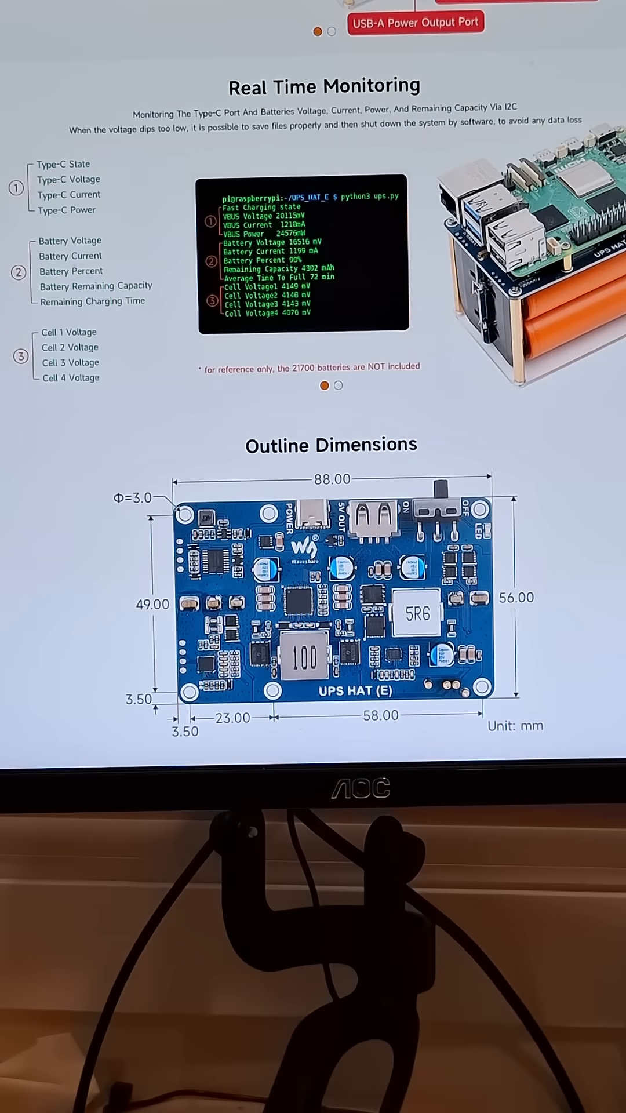
mouse_move(120, 334)
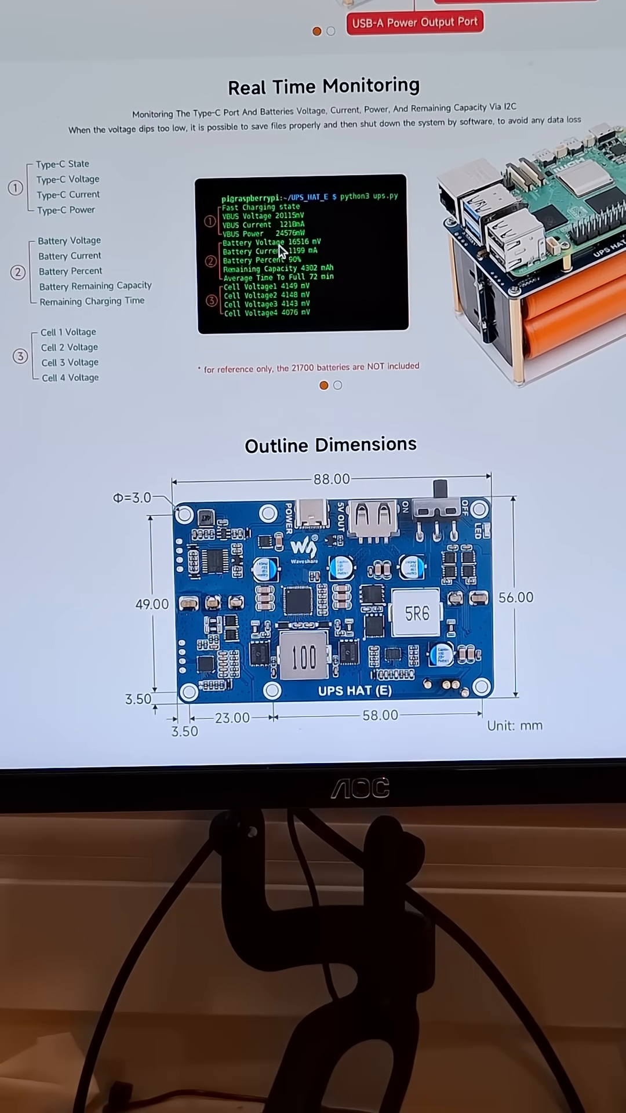
scroll(down, 3)
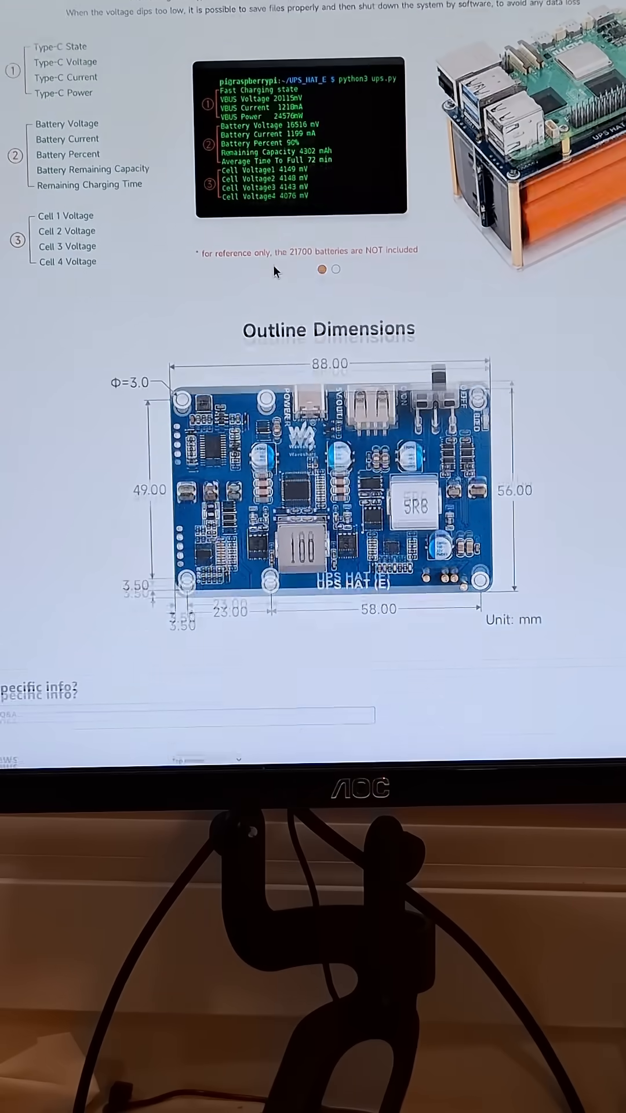
scroll(down, 3)
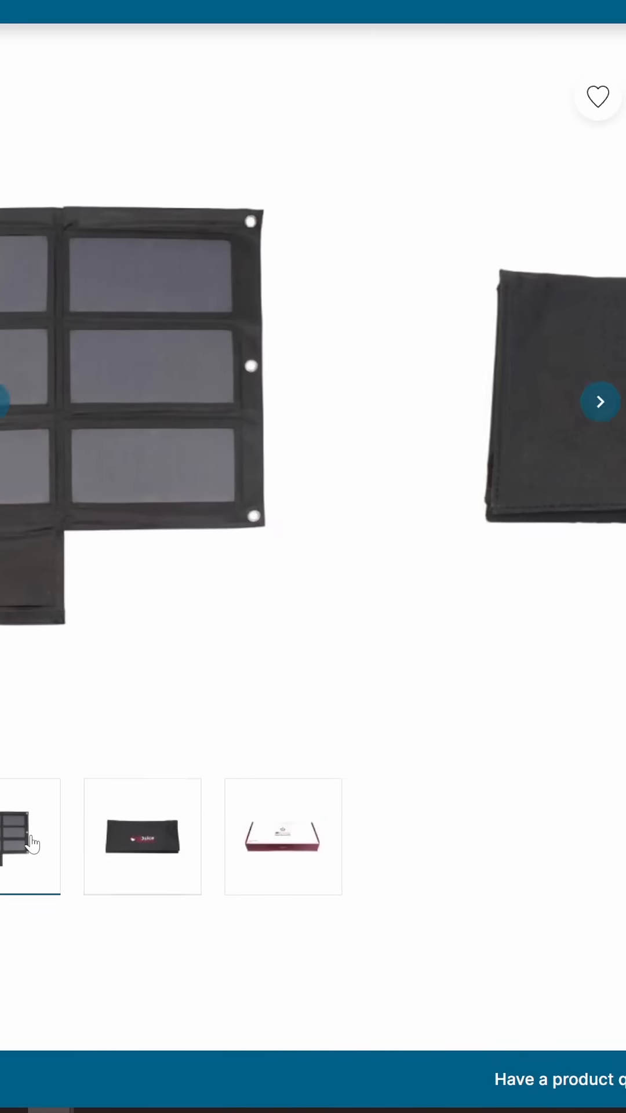
View the unfolded solar panel photo, then the Solar Power Manager Module (D) board's underside.
click(30, 836)
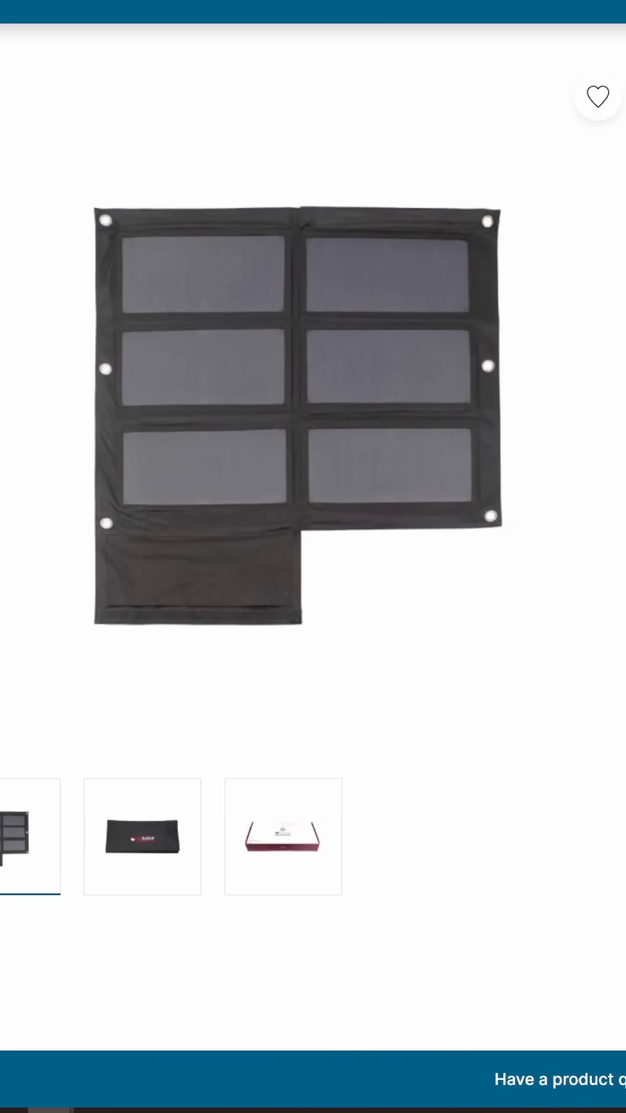
scroll(down, 3)
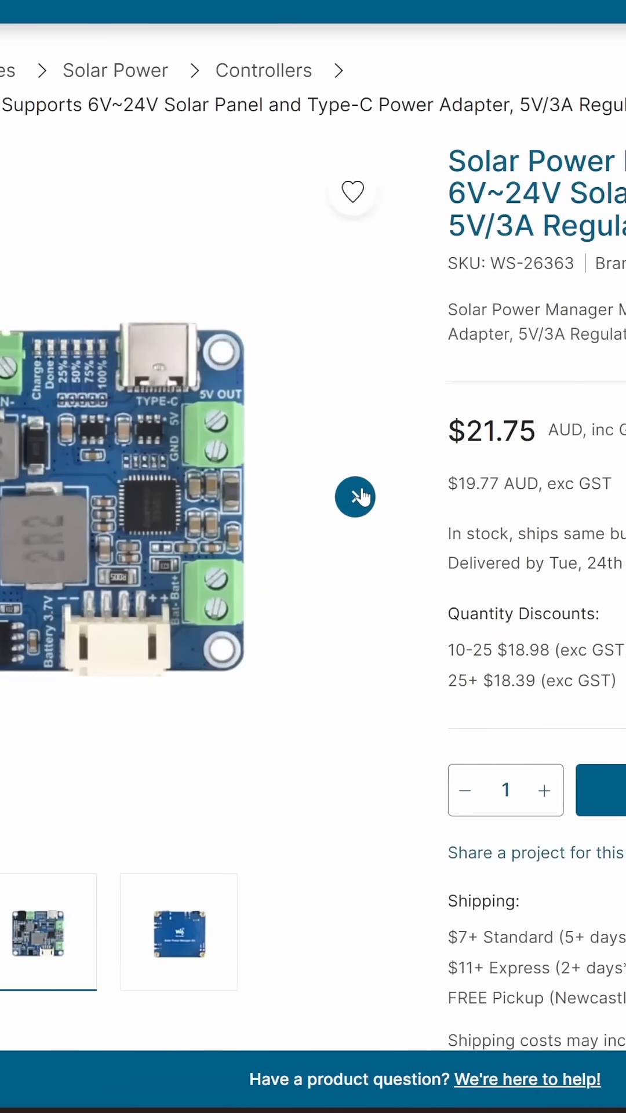
click(355, 496)
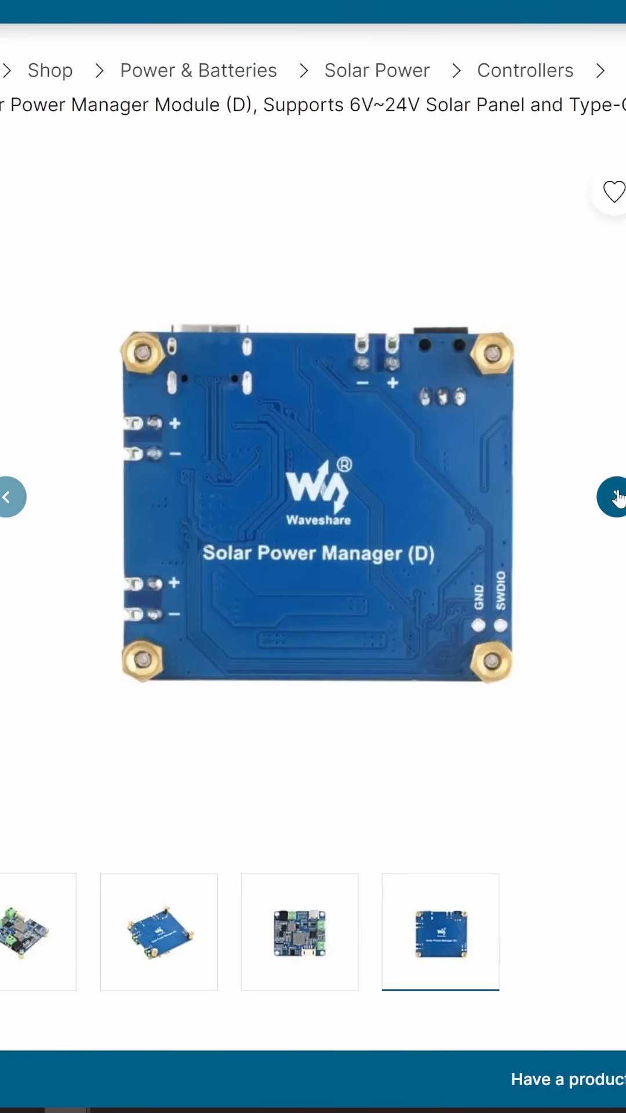